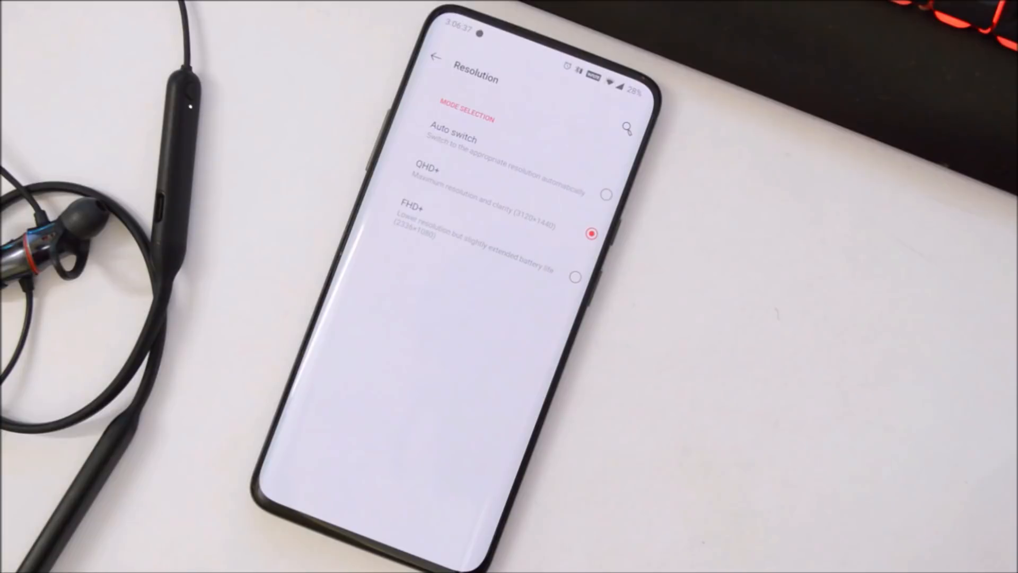
mouse_move(682, 357)
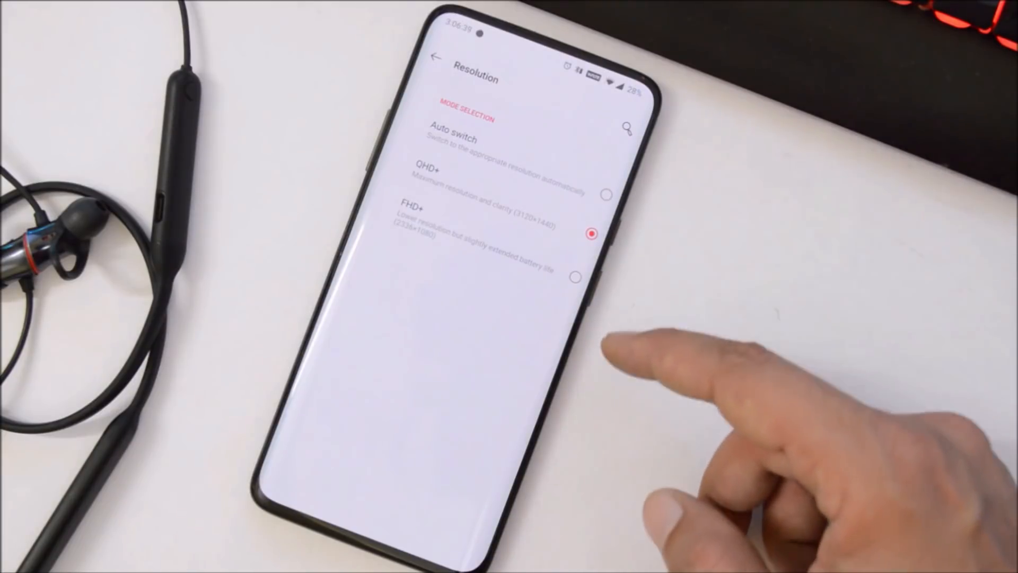